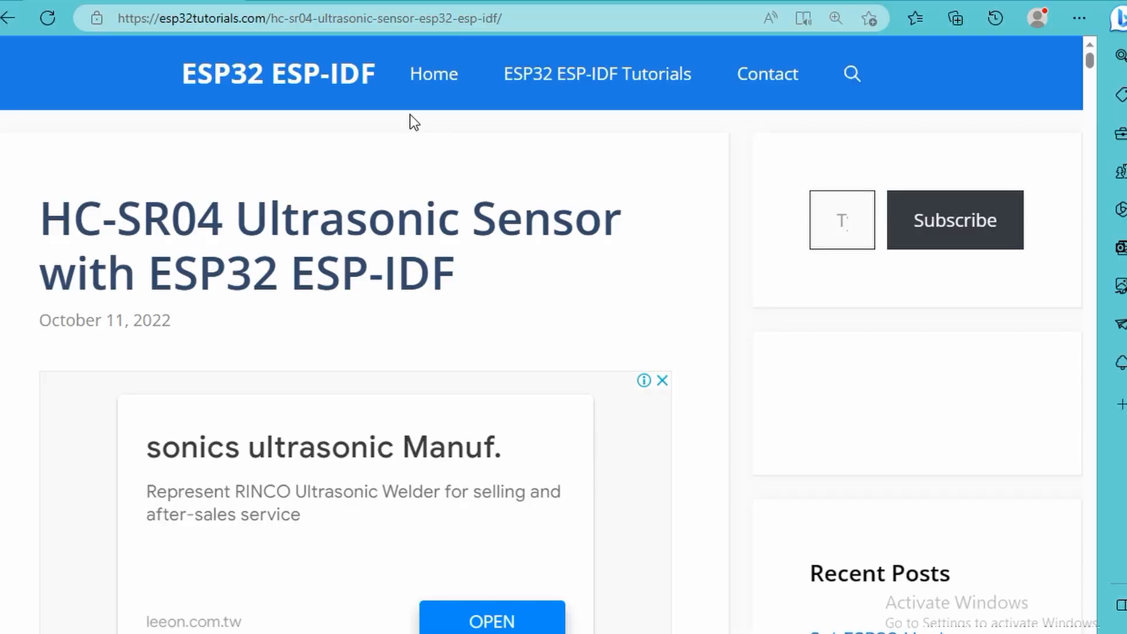
{"action": "mouse_move", "coordinate": [632, 305]}
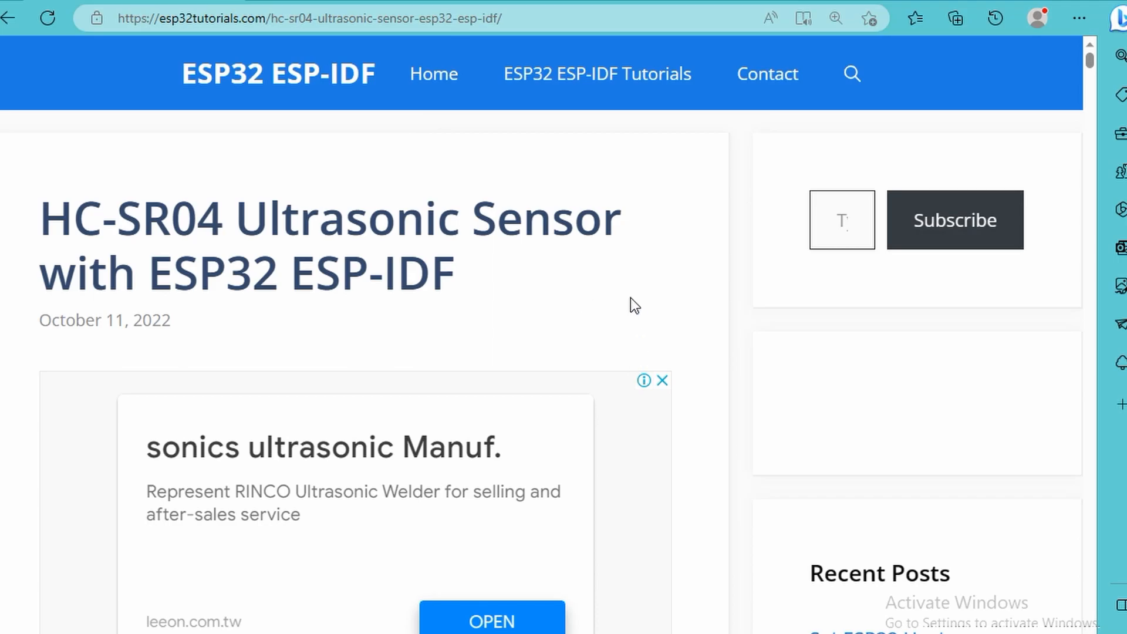
Scroll through the HC-SR04 introduction, pinout table and 'Working of the Ultrasonic Sensor' section
{"action": "scroll", "scroll_direction": "down", "scroll_amount": 3}
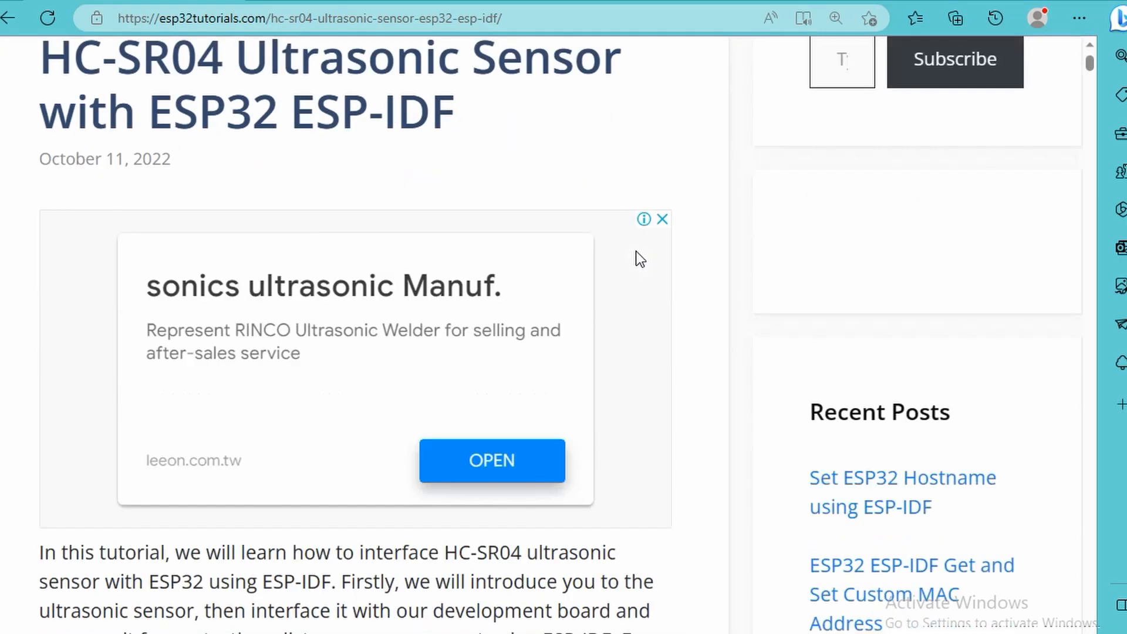
{"action": "scroll", "scroll_direction": "down", "scroll_amount": 3}
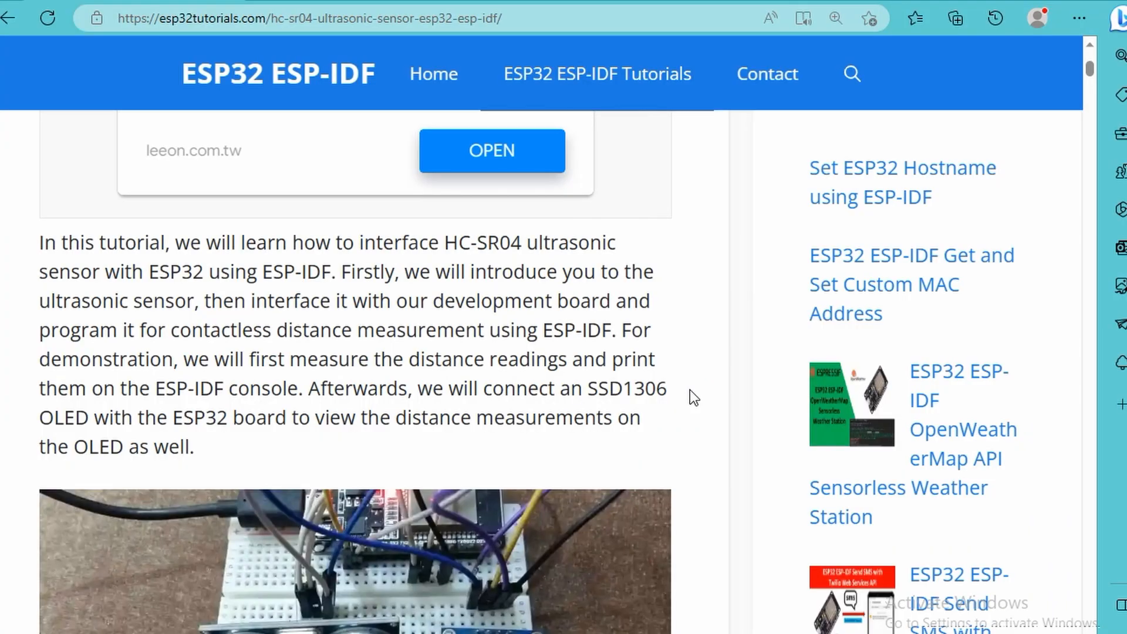
{"action": "mouse_move", "coordinate": [679, 392]}
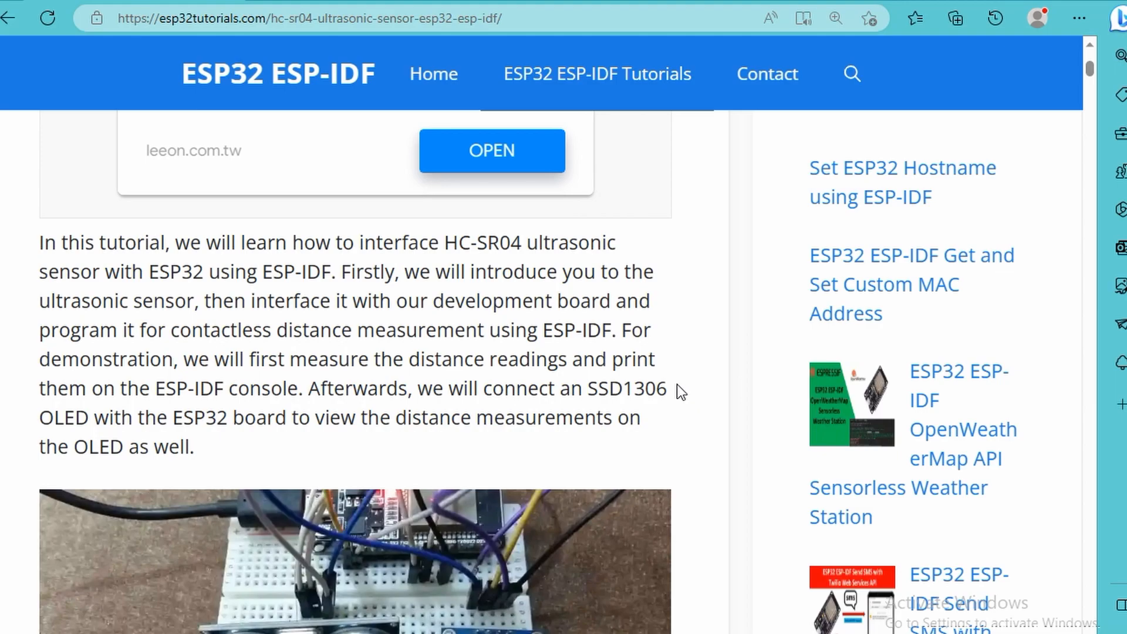
{"action": "mouse_move", "coordinate": [610, 338]}
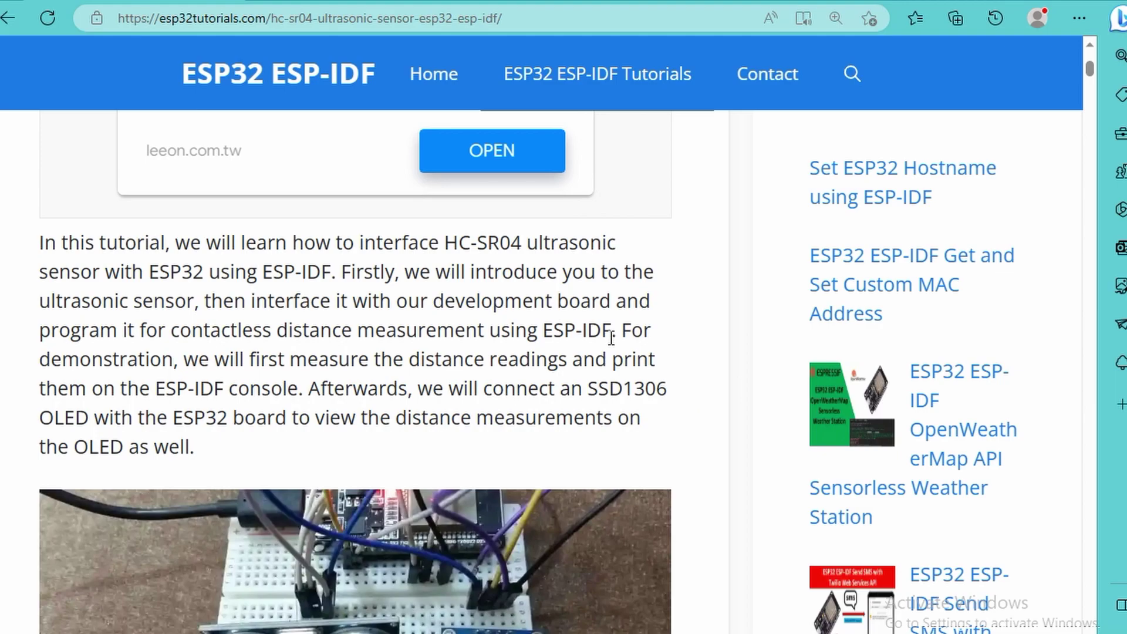
{"action": "scroll", "scroll_direction": "down", "scroll_amount": 3}
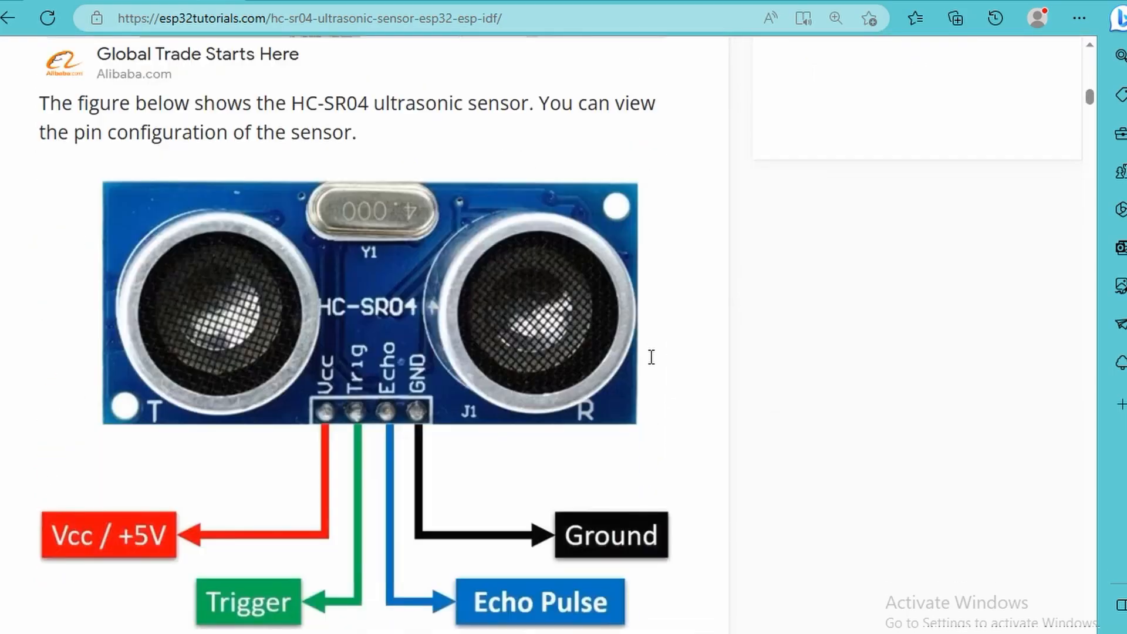
{"action": "scroll", "scroll_direction": "down", "scroll_amount": 3}
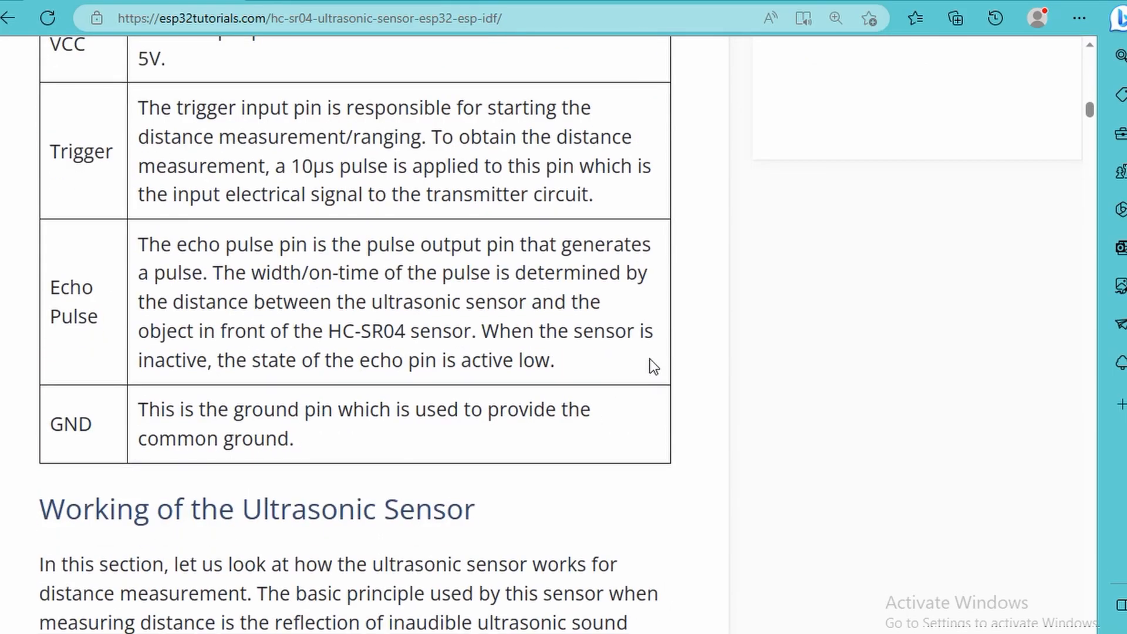
{"action": "scroll", "scroll_direction": "down", "scroll_amount": 3}
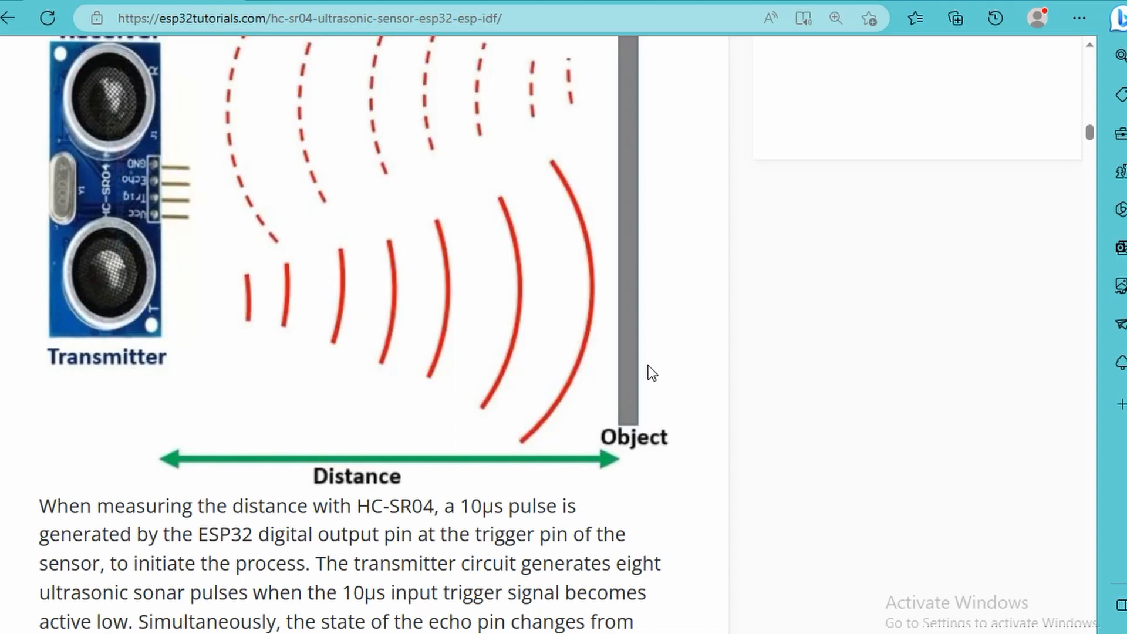
{"action": "scroll", "scroll_direction": "down", "scroll_amount": 3}
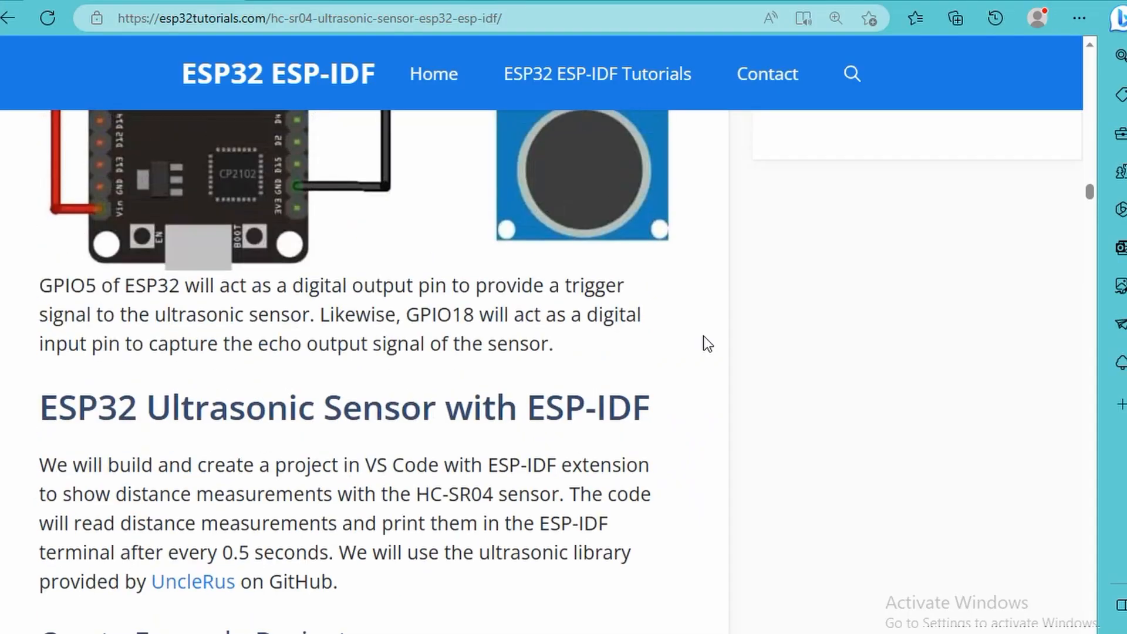
Scroll past 'Create Example Project' to the components folder structure screenshot
{"action": "scroll", "scroll_direction": "down", "scroll_amount": 3}
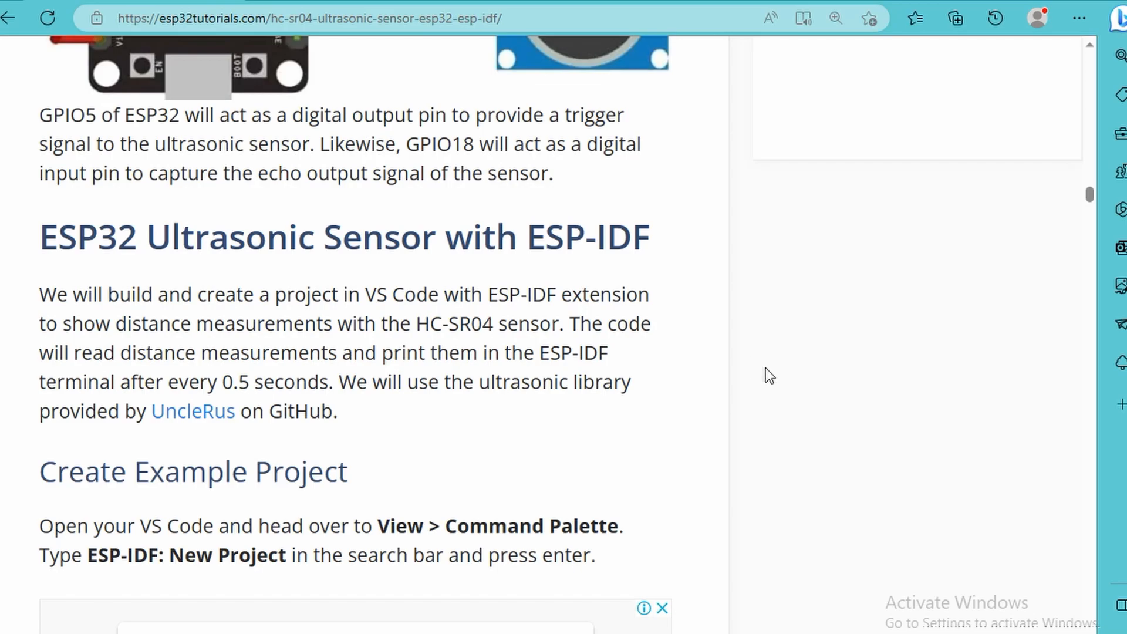
{"action": "scroll", "scroll_direction": "down", "scroll_amount": 3}
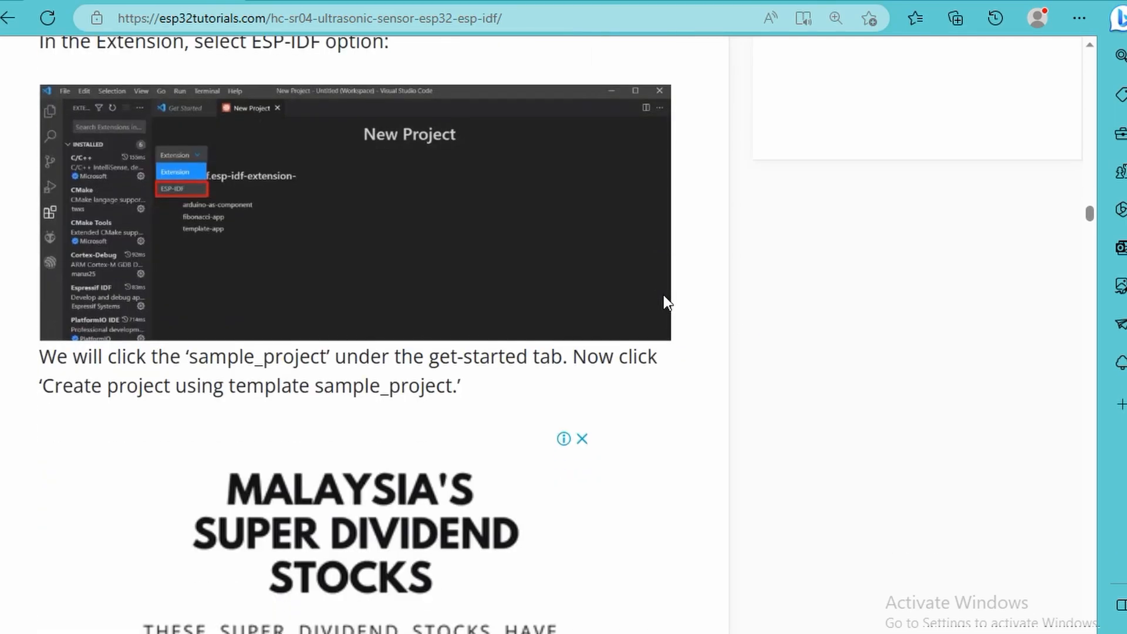
{"action": "scroll", "scroll_direction": "down", "scroll_amount": 3}
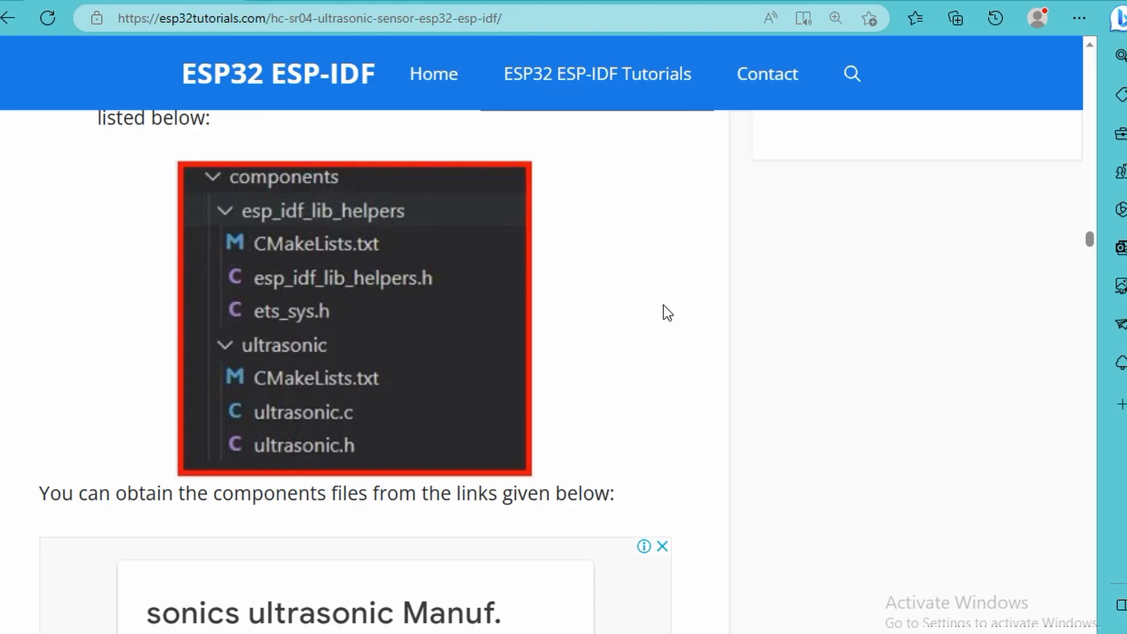
{"action": "mouse_move", "coordinate": [449, 341]}
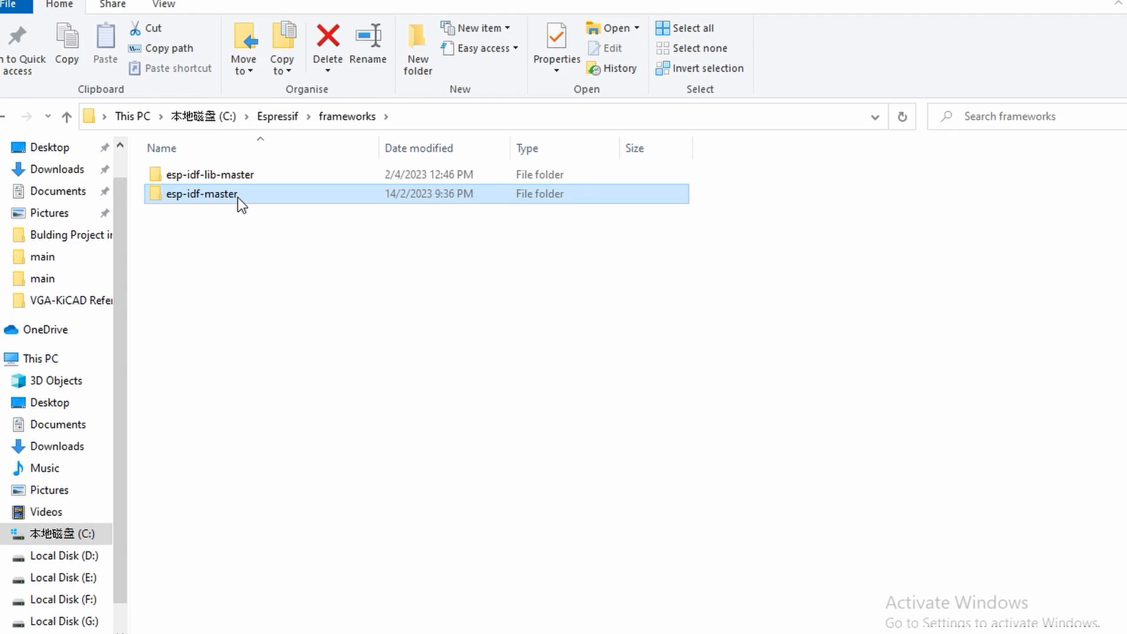
Browse esp-idf-master, check the examples folder, then enter its components folder
{"action": "double_click", "coordinate": [202, 194]}
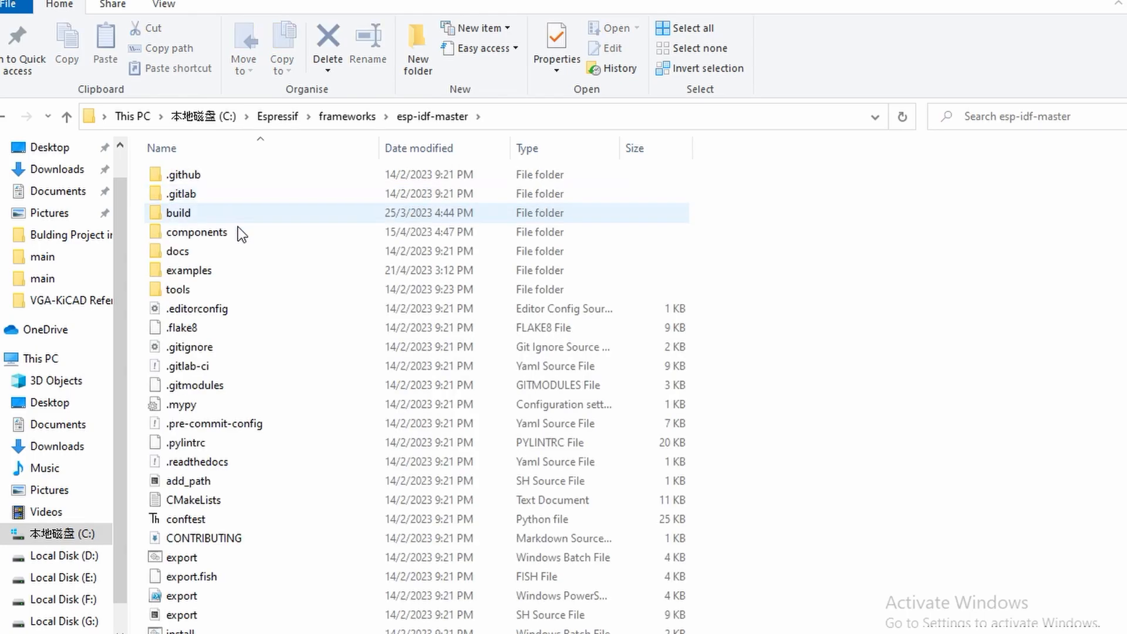
{"action": "double_click", "coordinate": [189, 270]}
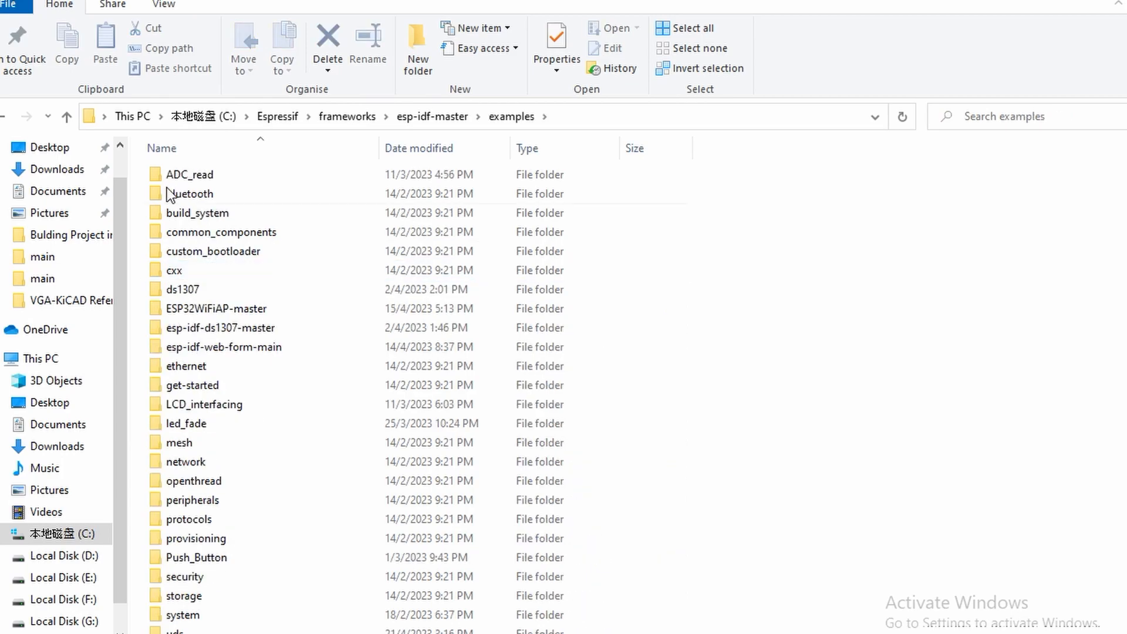
{"action": "left_click", "coordinate": [432, 117]}
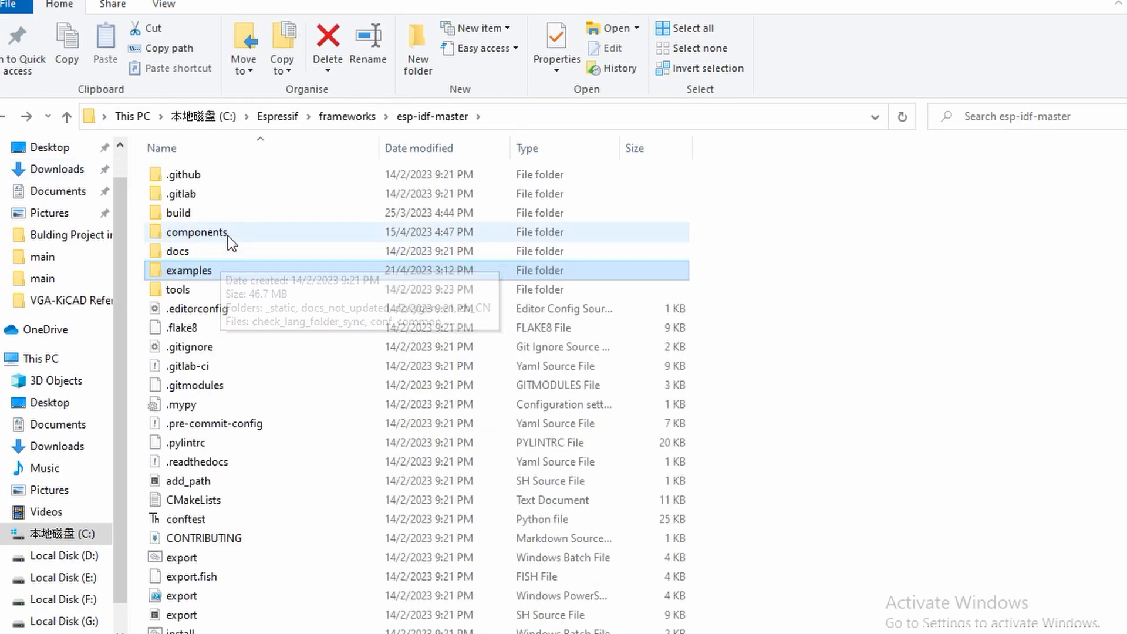
{"action": "double_click", "coordinate": [197, 231]}
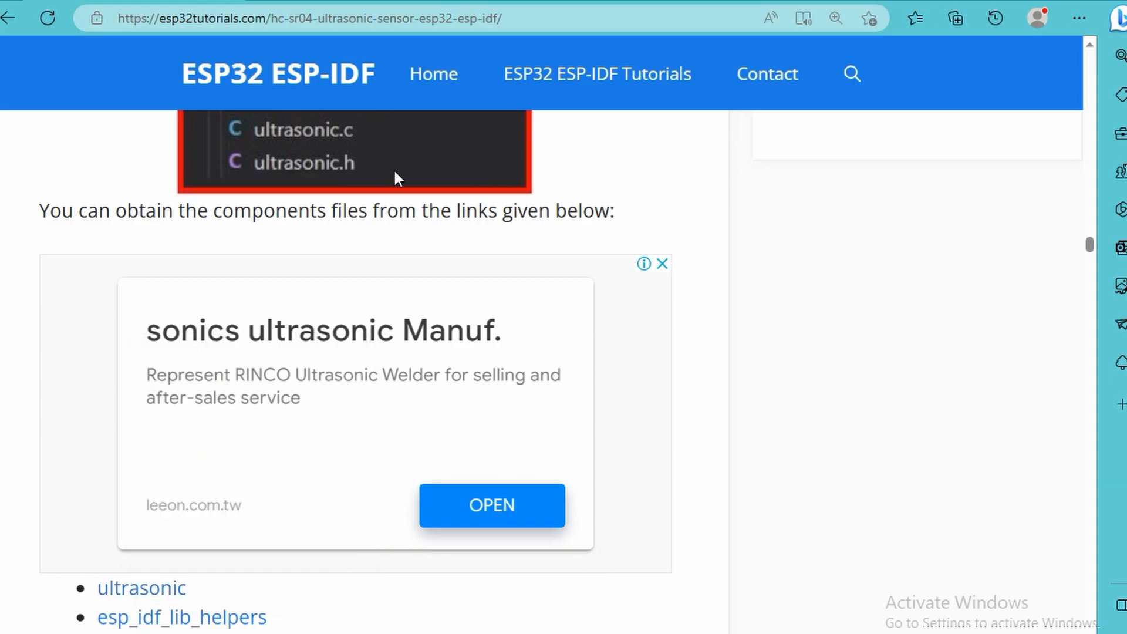
Follow the 'ultrasonic' link to GitHub and look through the esp-idf-lib components list
{"action": "left_click", "coordinate": [141, 588]}
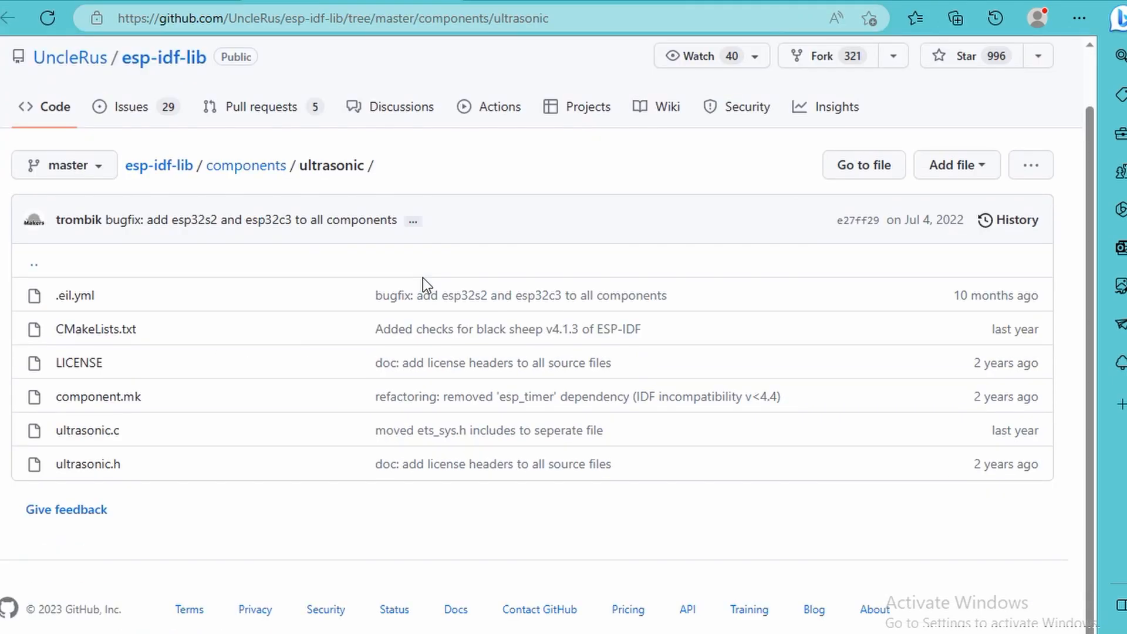
{"action": "mouse_move", "coordinate": [395, 164]}
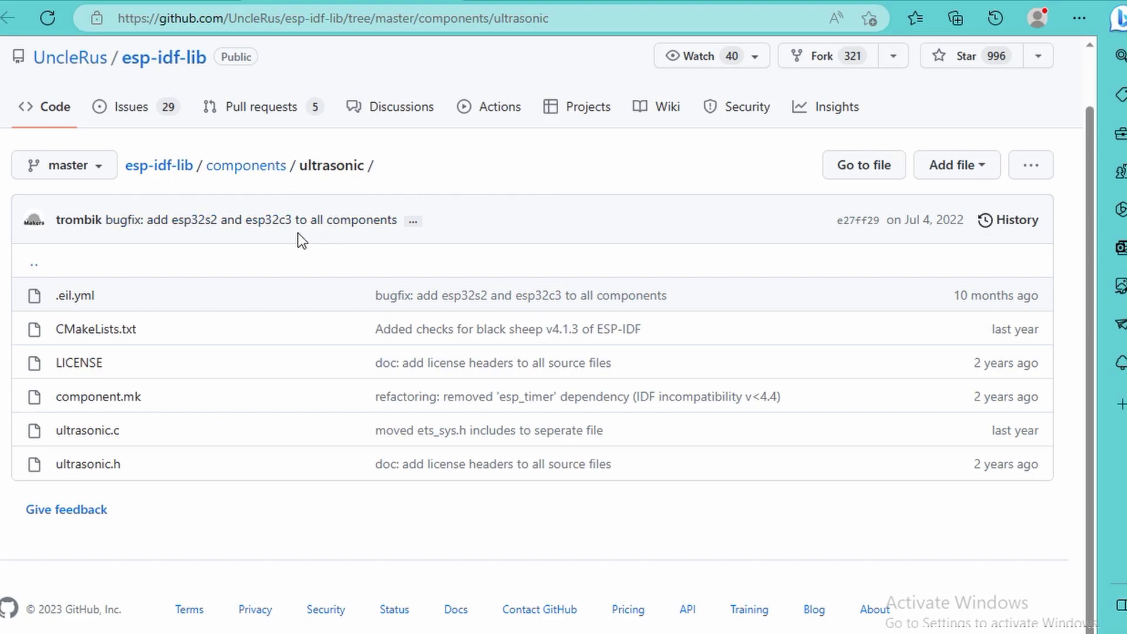
{"action": "mouse_move", "coordinate": [204, 201]}
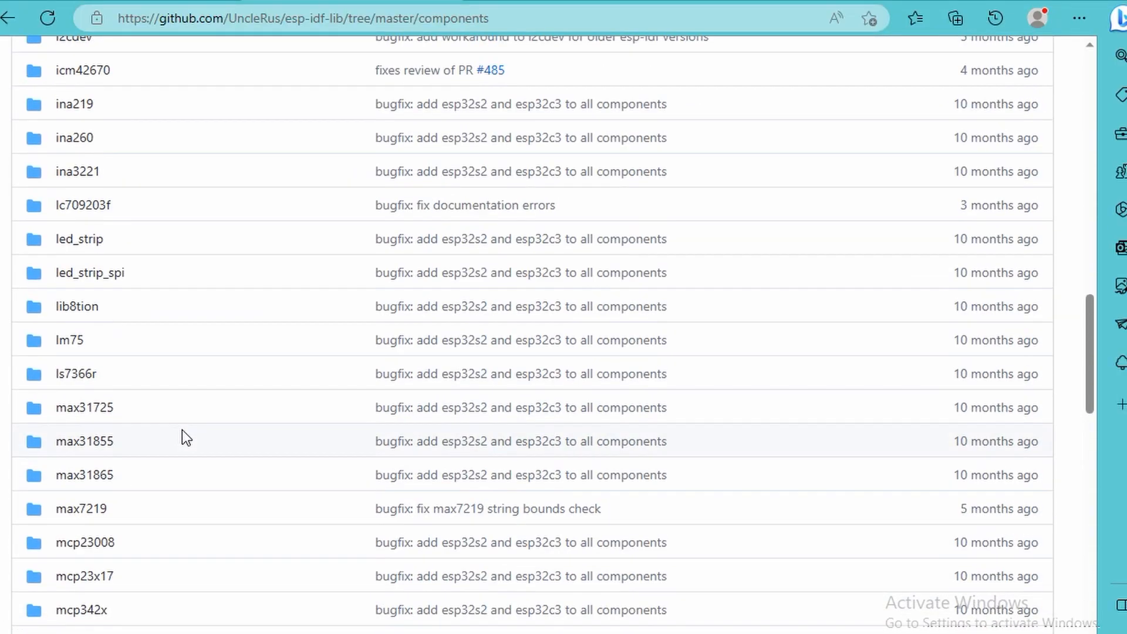
{"action": "scroll", "scroll_direction": "up", "scroll_amount": 3}
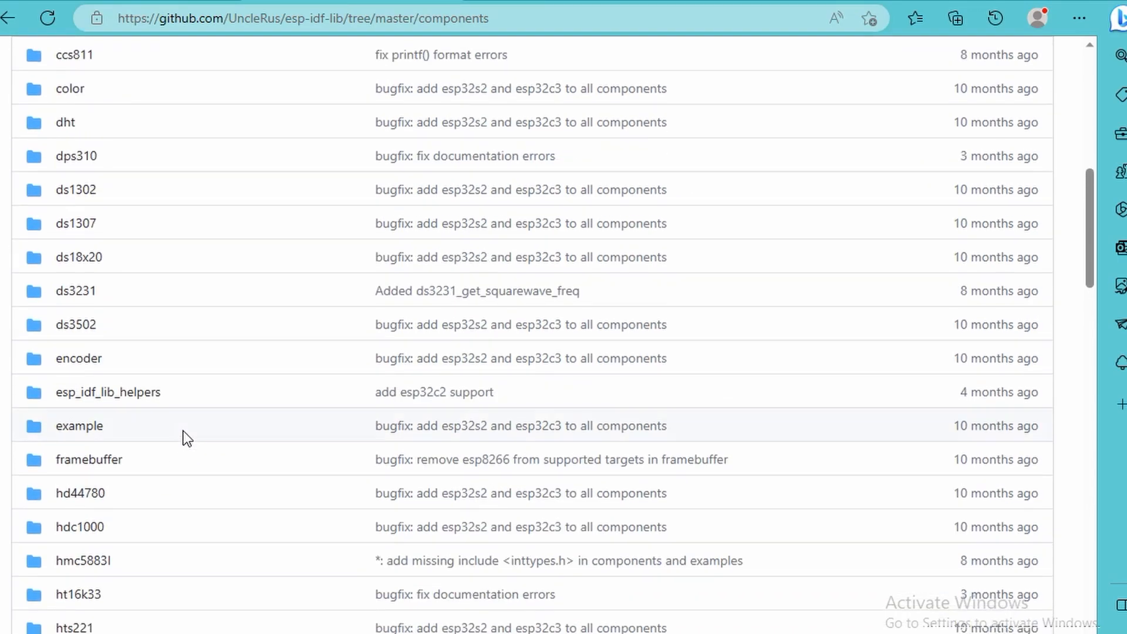
{"action": "scroll", "scroll_direction": "down", "scroll_amount": 3}
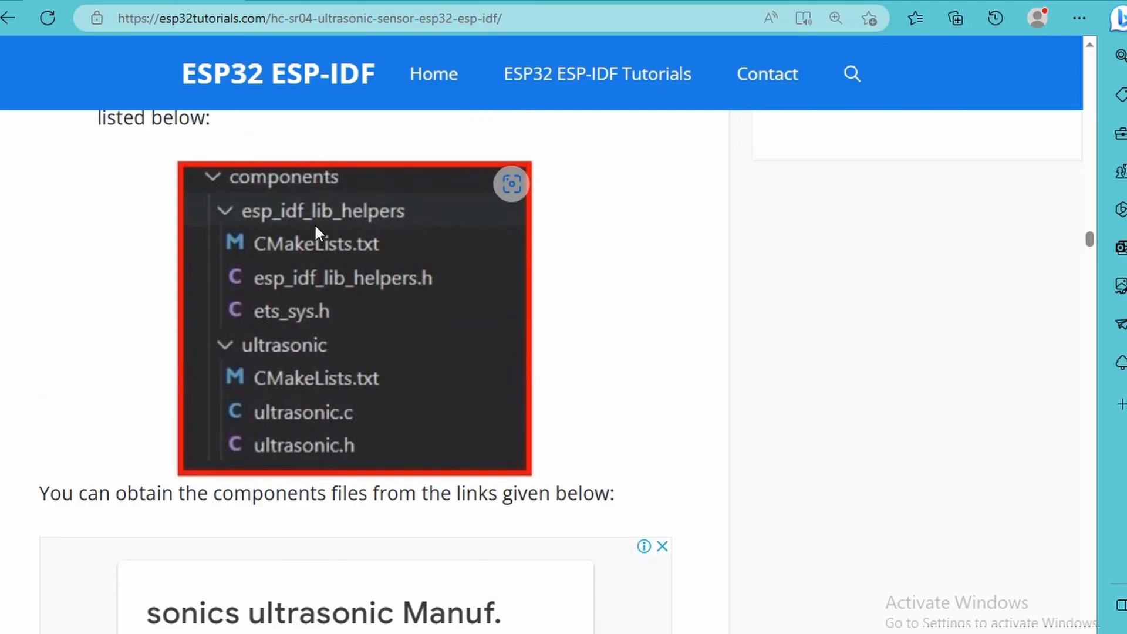
{"action": "mouse_move", "coordinate": [436, 253]}
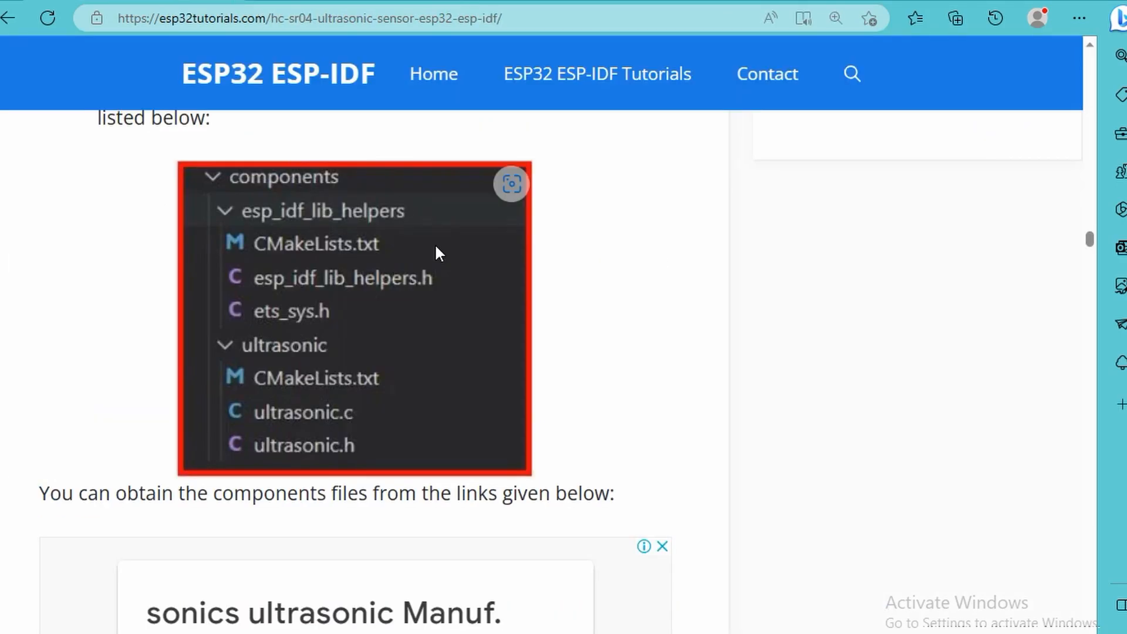
Scroll the tutorial back to the esp_idf_lib_helpers and ultrasonic folders screenshot
{"action": "scroll", "scroll_direction": "down", "scroll_amount": 3}
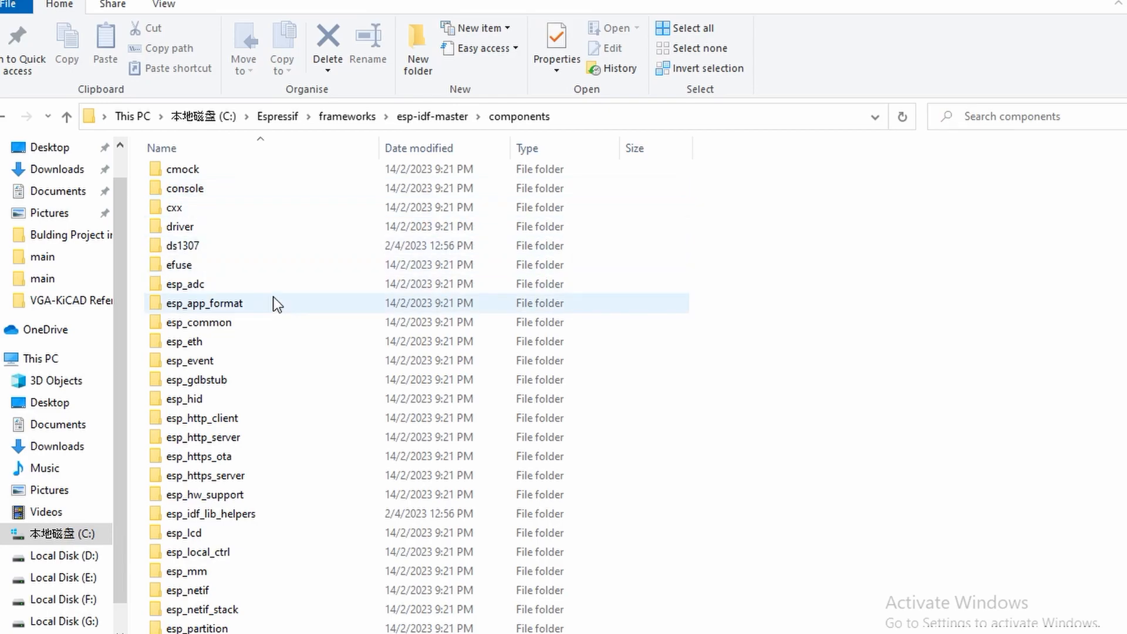
Navigate examples > Ultrasonic_Distance_Sensor_SSD1306 > main and open the idf_component file
{"action": "scroll", "scroll_direction": "down", "scroll_amount": 3}
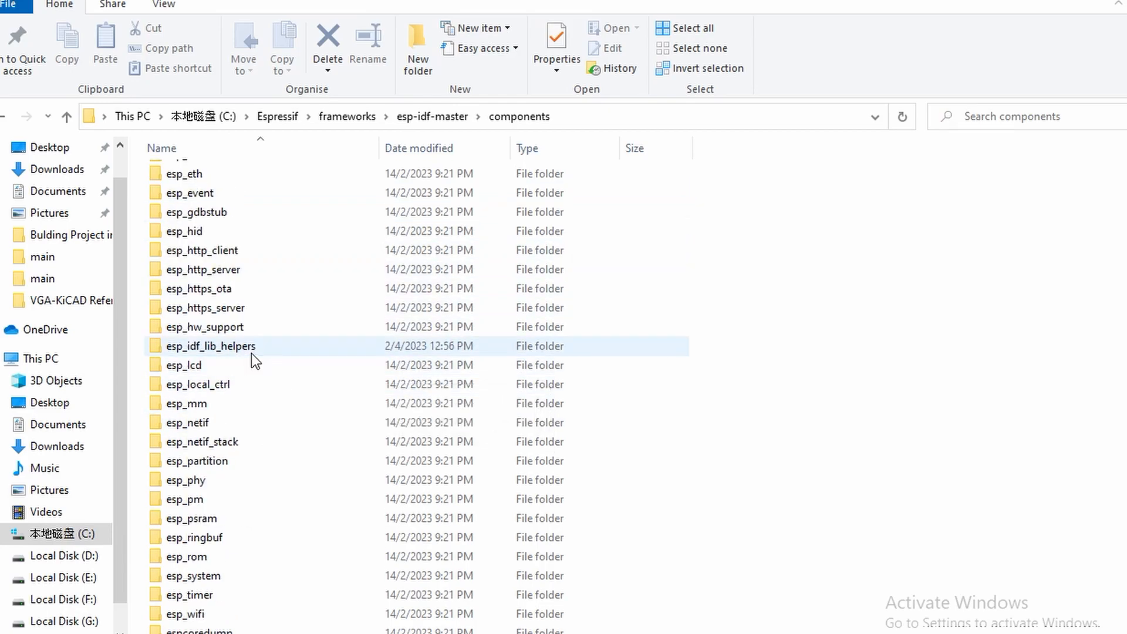
{"action": "scroll", "scroll_direction": "down", "scroll_amount": 3}
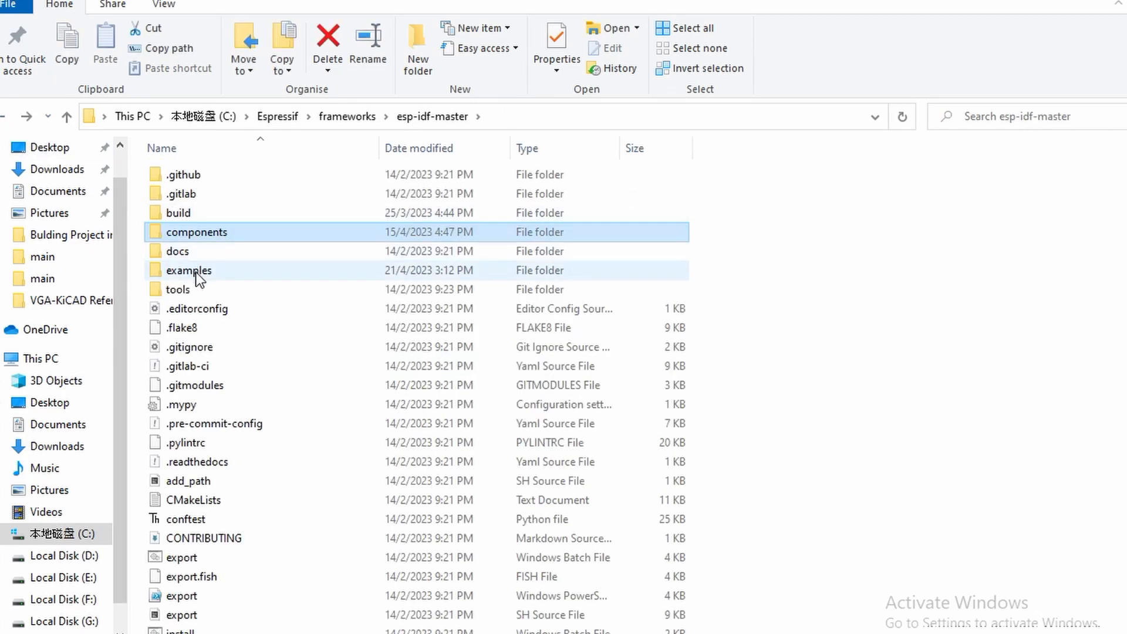
{"action": "double_click", "coordinate": [189, 270]}
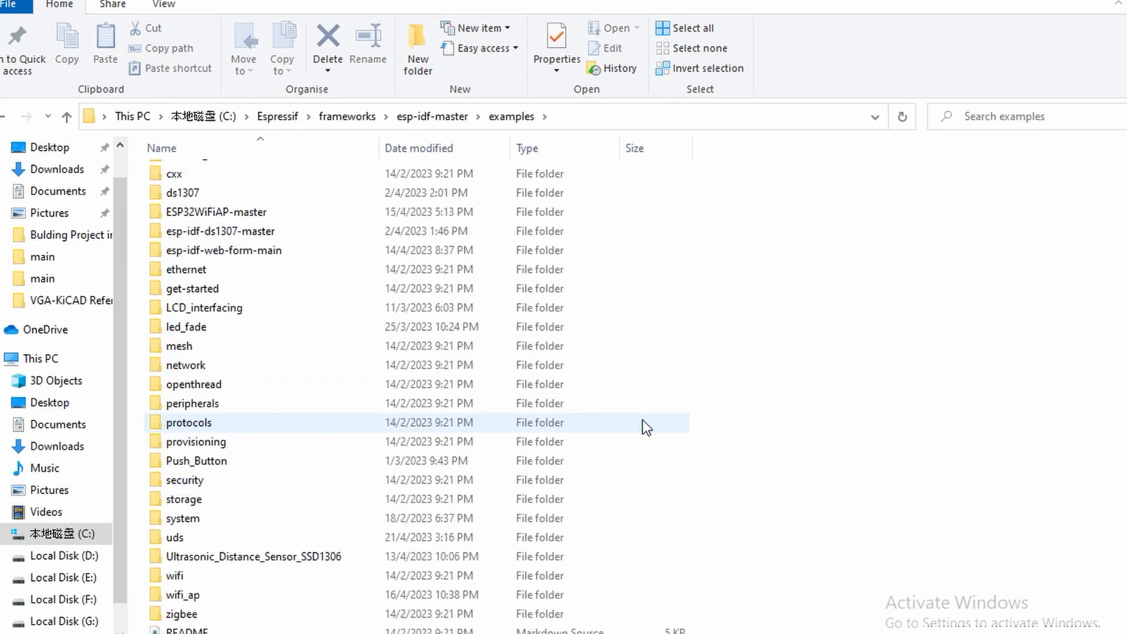
{"action": "double_click", "coordinate": [252, 557]}
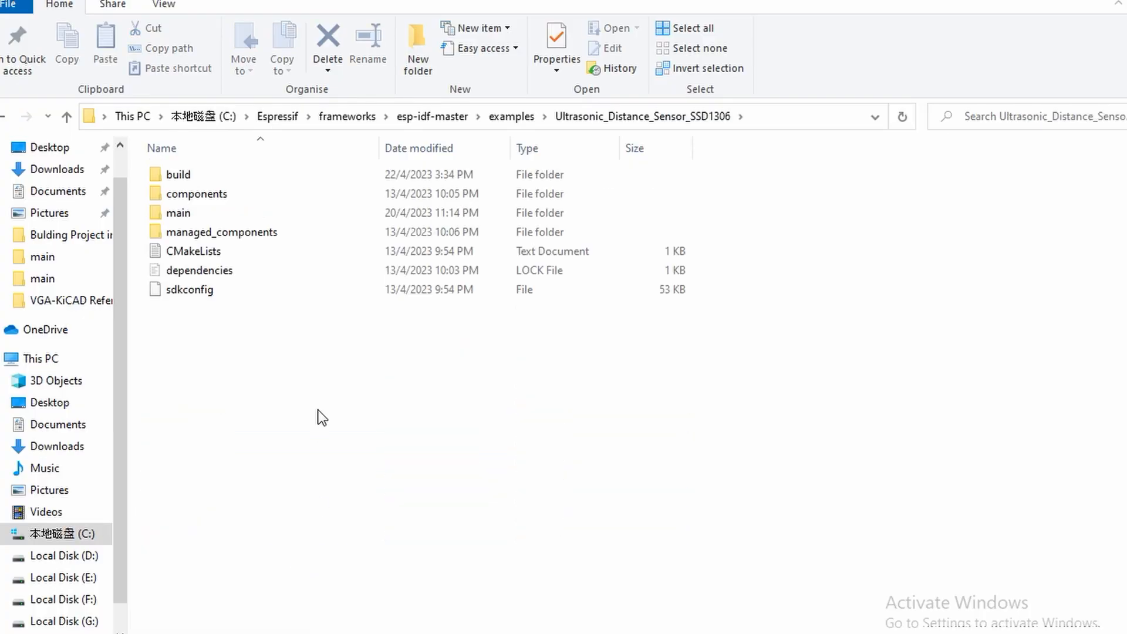
{"action": "double_click", "coordinate": [196, 194]}
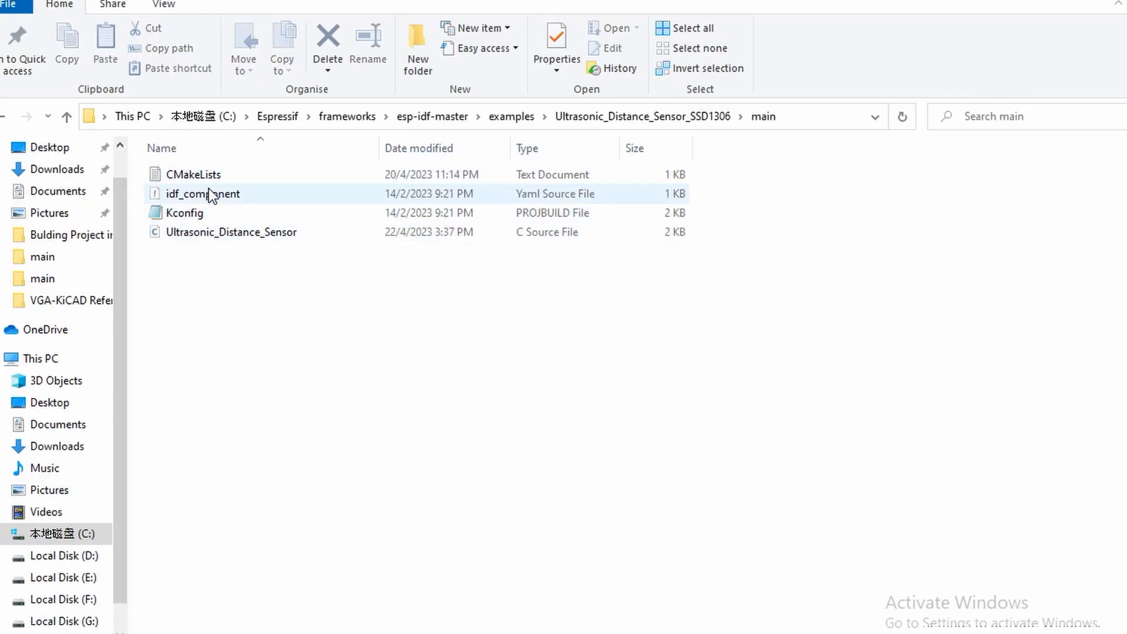
{"action": "double_click", "coordinate": [232, 231]}
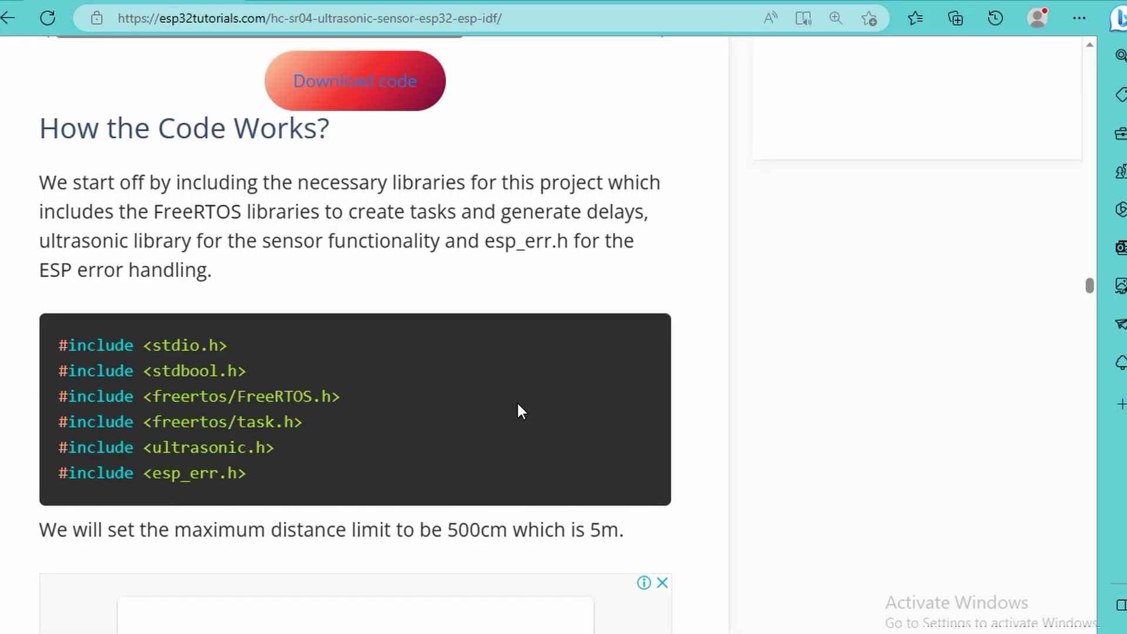
Scroll down to the OLED project's 'Create Project' section and its ssd1306 component step
{"action": "scroll", "scroll_direction": "down", "scroll_amount": 3}
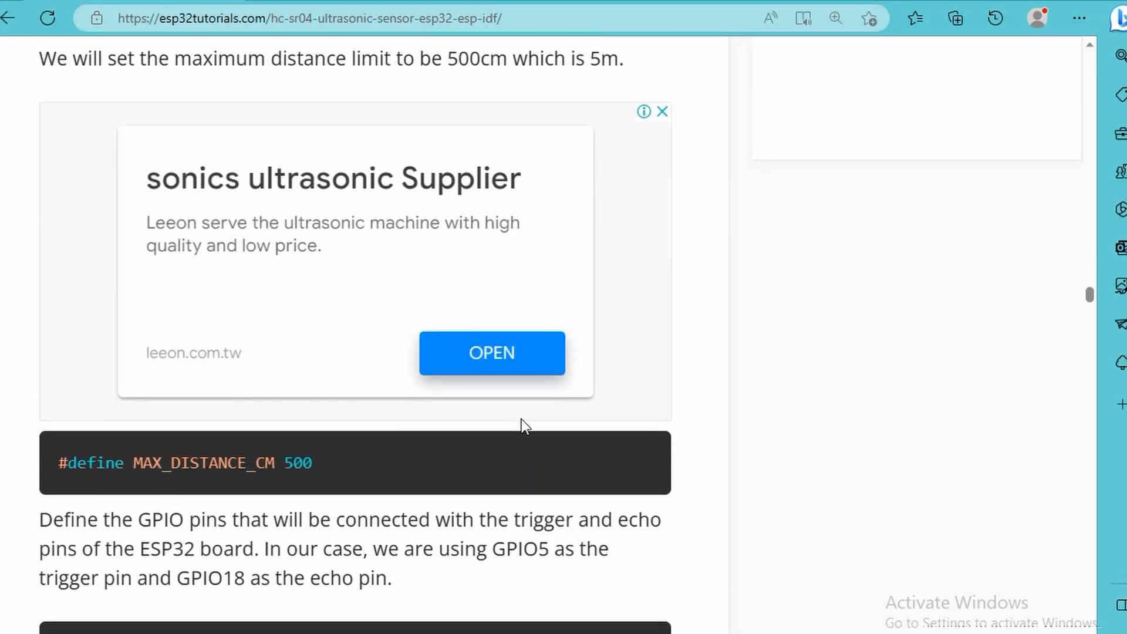
{"action": "scroll", "scroll_direction": "down", "scroll_amount": 3}
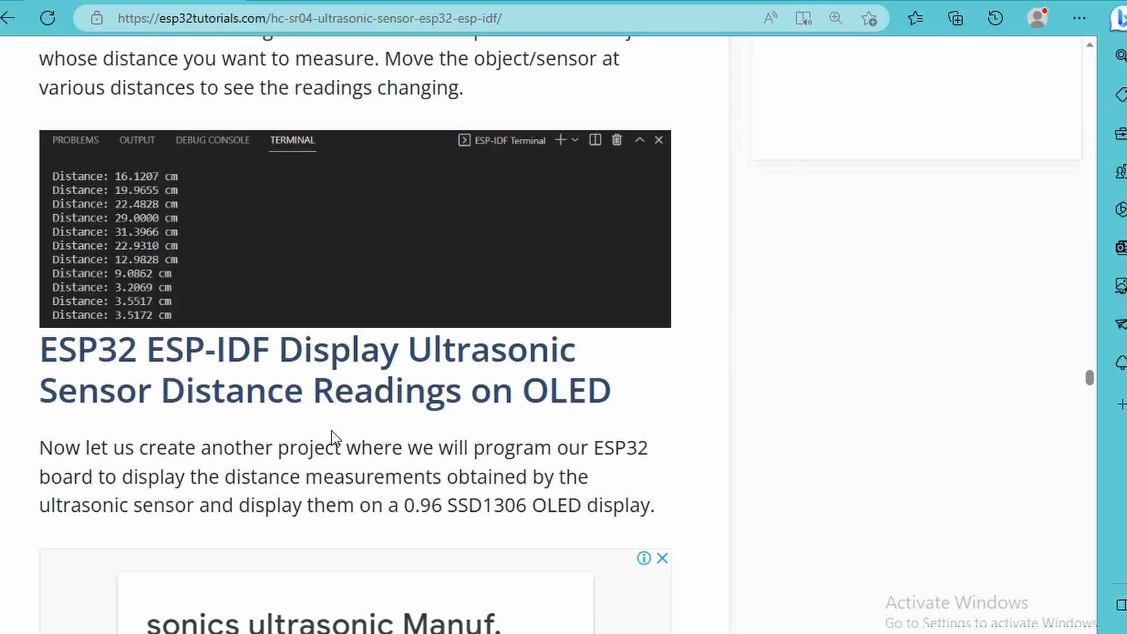
{"action": "scroll", "scroll_direction": "down", "scroll_amount": 3}
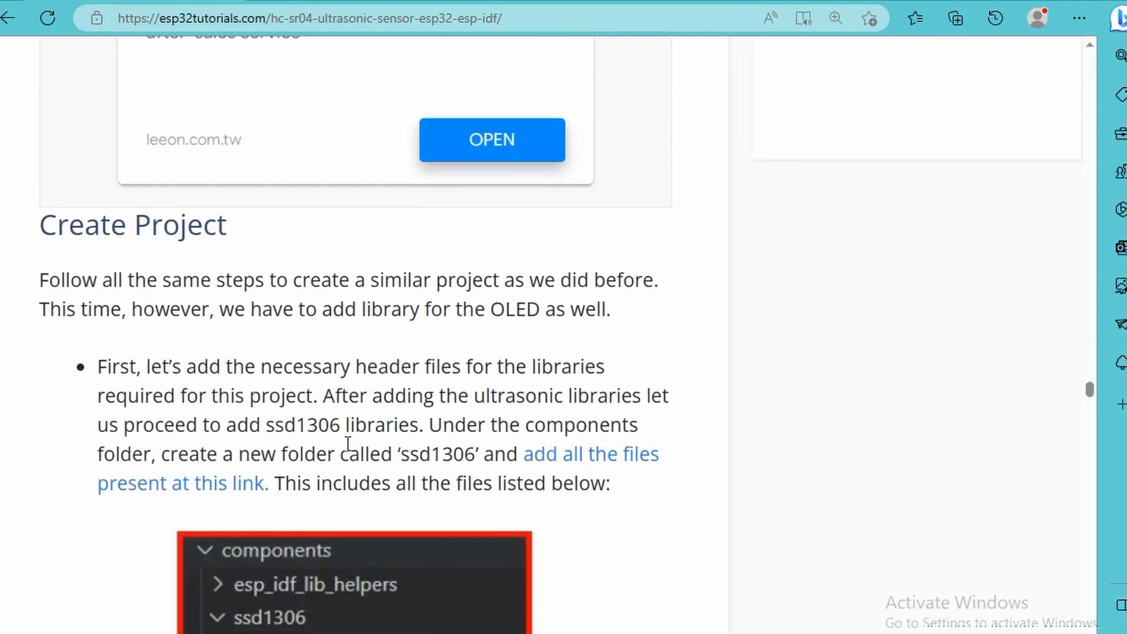
{"action": "scroll", "scroll_direction": "down", "scroll_amount": 3}
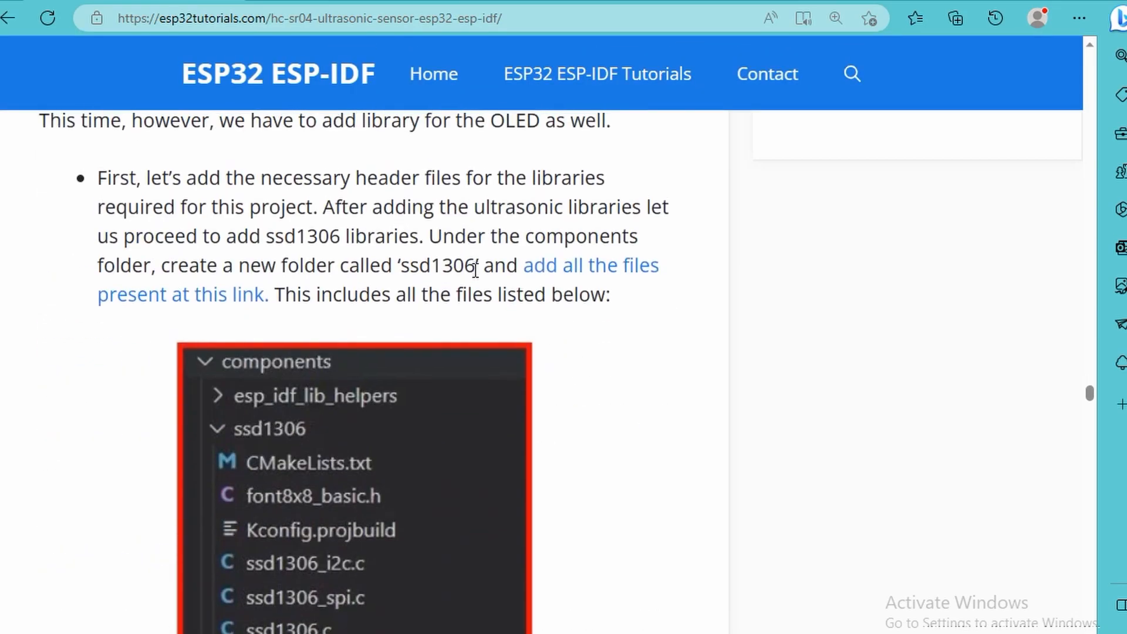
{"action": "scroll", "scroll_direction": "down", "scroll_amount": 3}
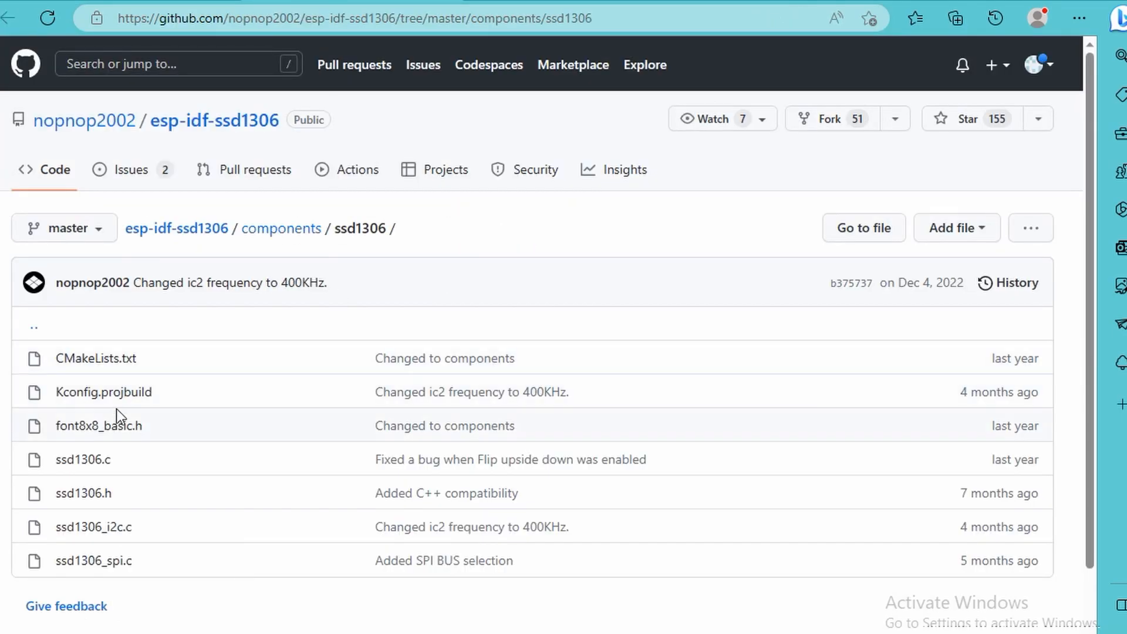
Follow the 'add all the files present at this link' link to the GitHub components/ssd1306 folder
{"action": "left_click", "coordinate": [282, 227]}
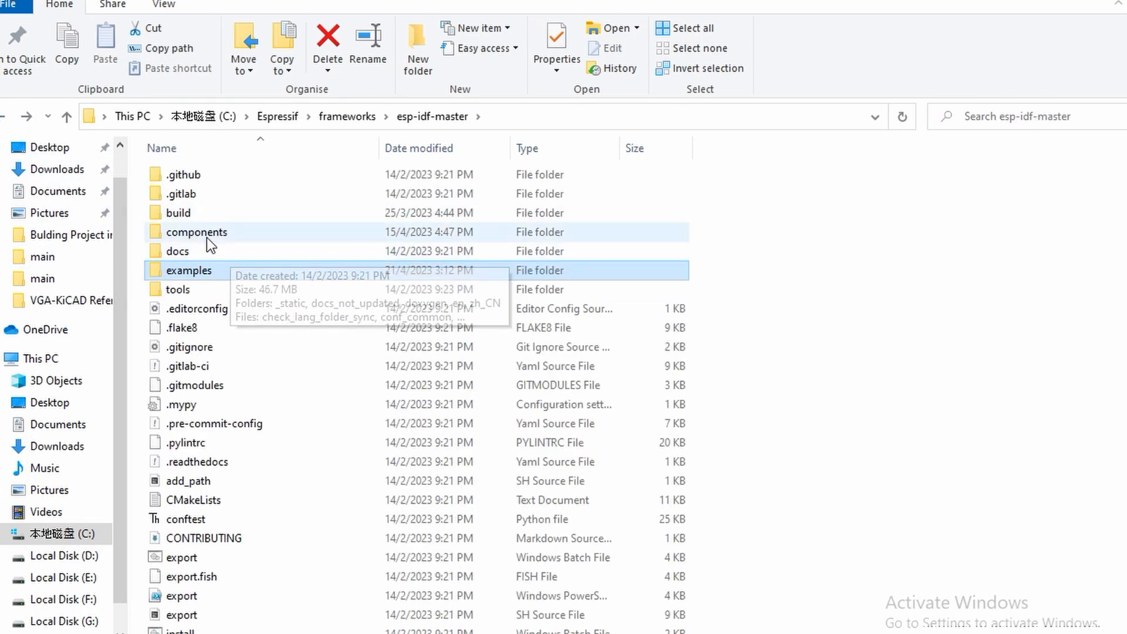
Enter the components folder and read through ssd1306_i2c.c in VS Code
{"action": "double_click", "coordinate": [197, 231]}
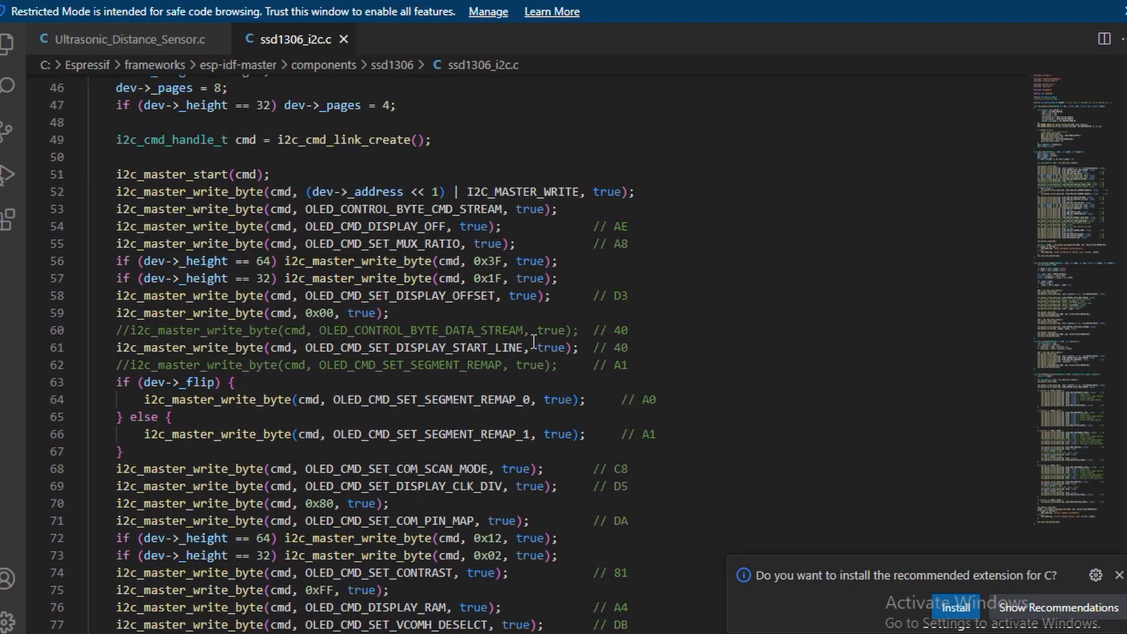
{"action": "scroll", "scroll_direction": "down", "scroll_amount": 3}
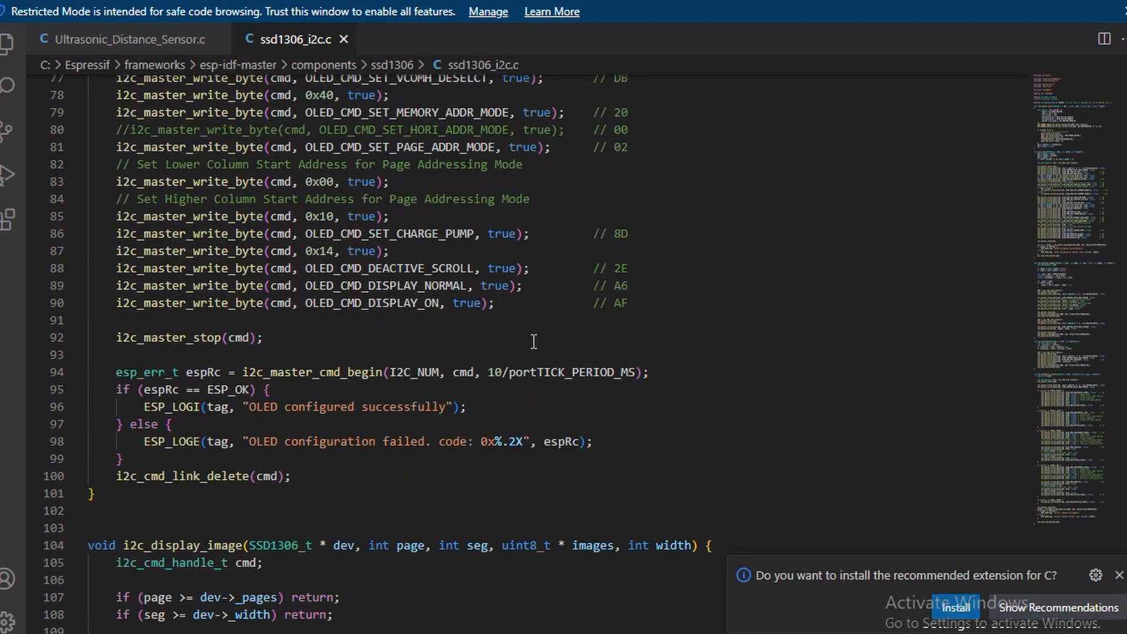
{"action": "scroll", "scroll_direction": "down", "scroll_amount": 3}
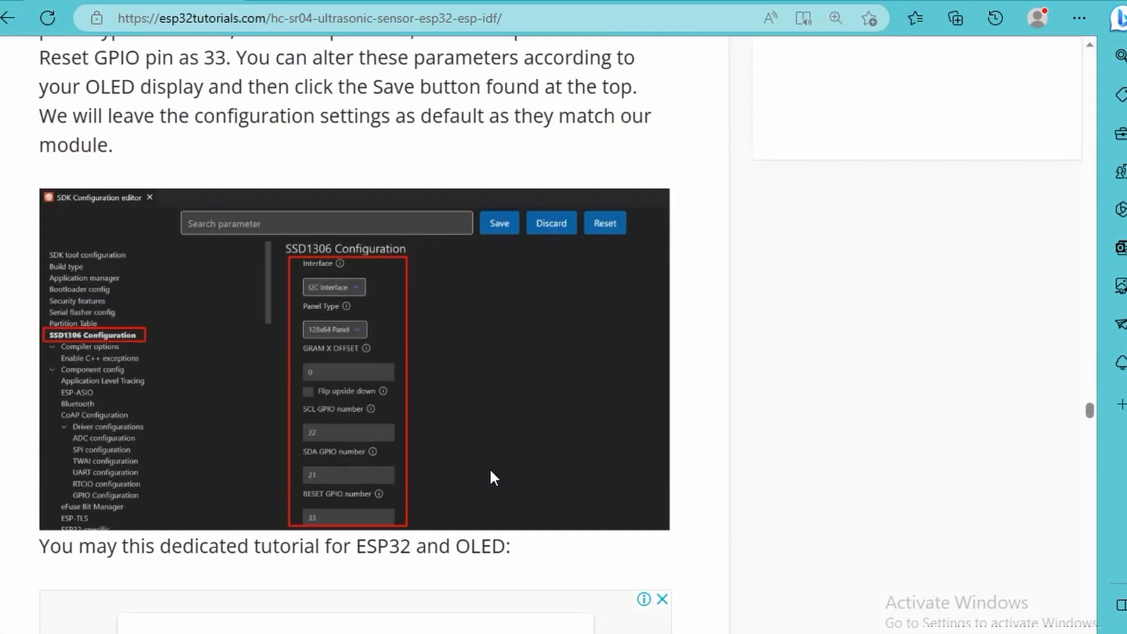
Scroll the tutorial to the SDK Configuration editor screenshot for the SSD1306 settings
{"action": "scroll", "scroll_direction": "down", "scroll_amount": 3}
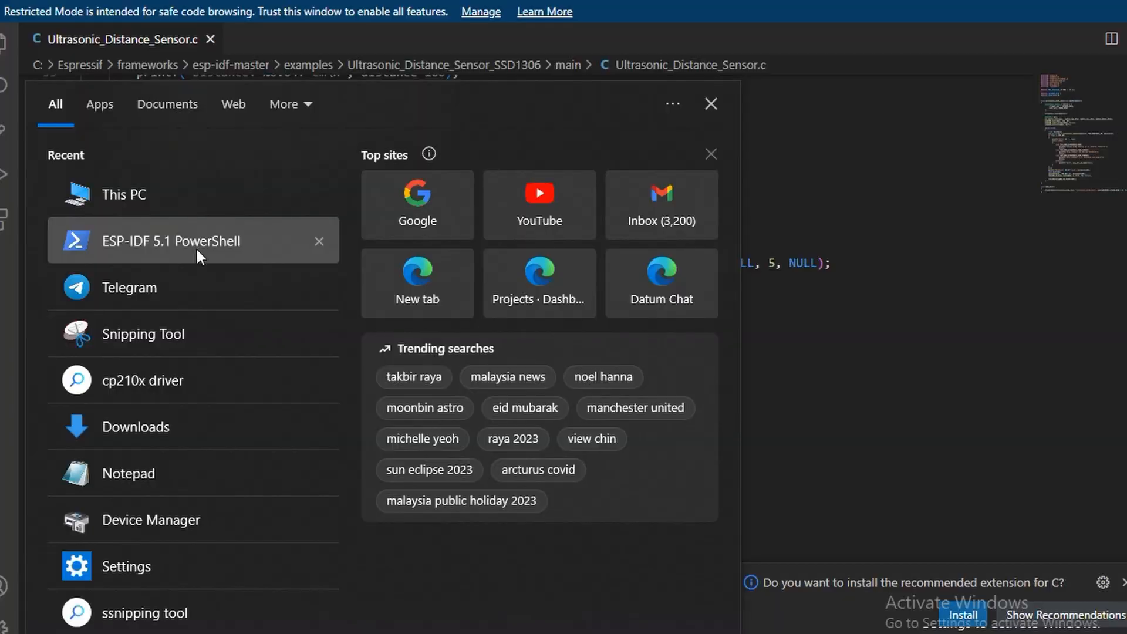
Launch ESP-IDF 5.1 PowerShell from the Start menu's Recent list
{"action": "left_click", "coordinate": [171, 241]}
{"action": "type", "text": "cd Ultrasonic_Distance_Sensor_SSD"}
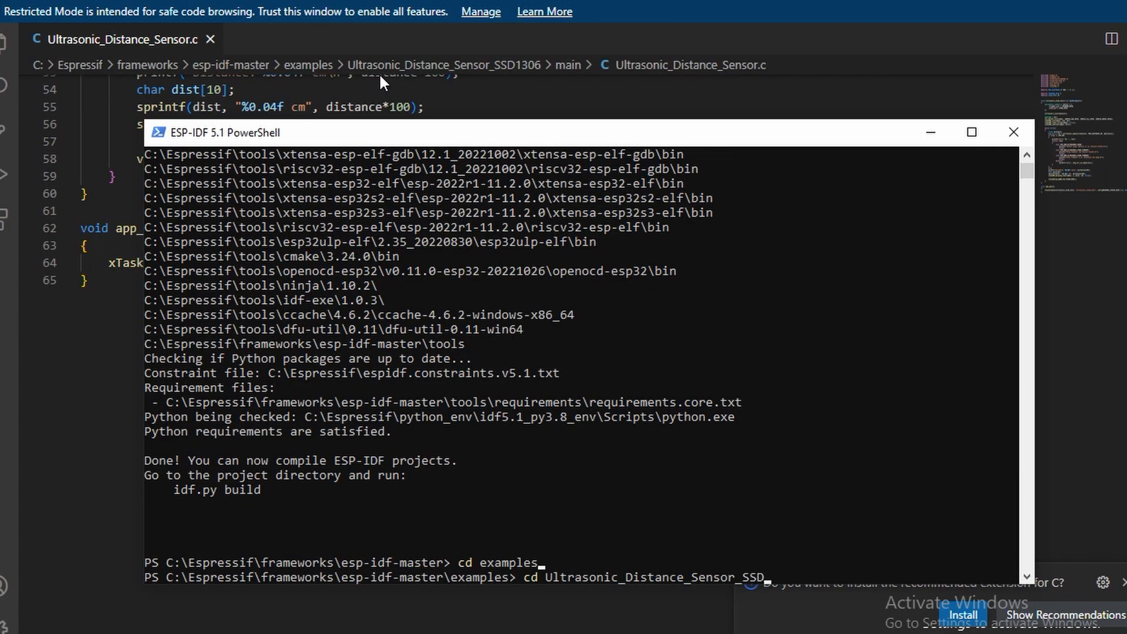
Change into Ultrasonic_Distance_Sensor_SSD1306 and enter idf.py build flash monitor
{"action": "type", "text": "1"}
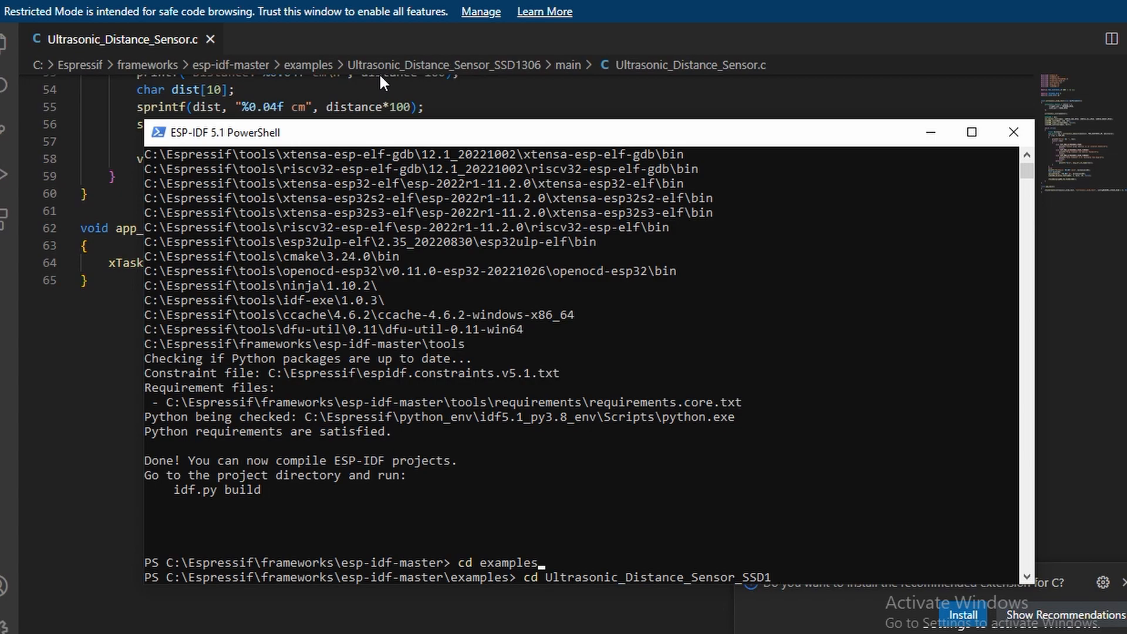
{"action": "type", "text": "306"}
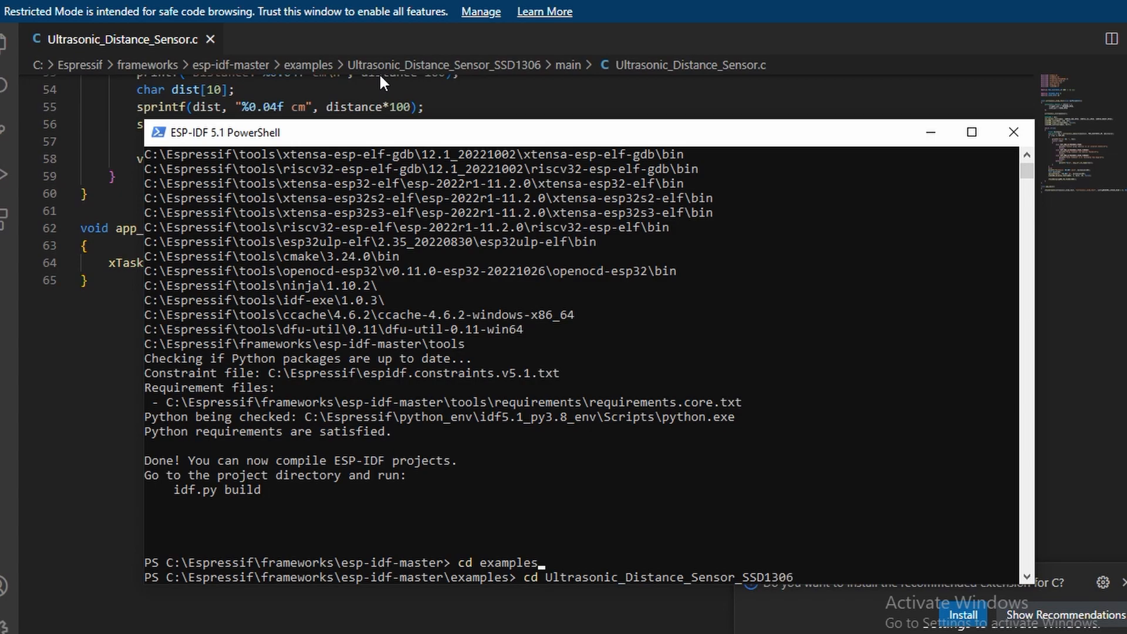
{"action": "type", "text": "i"}
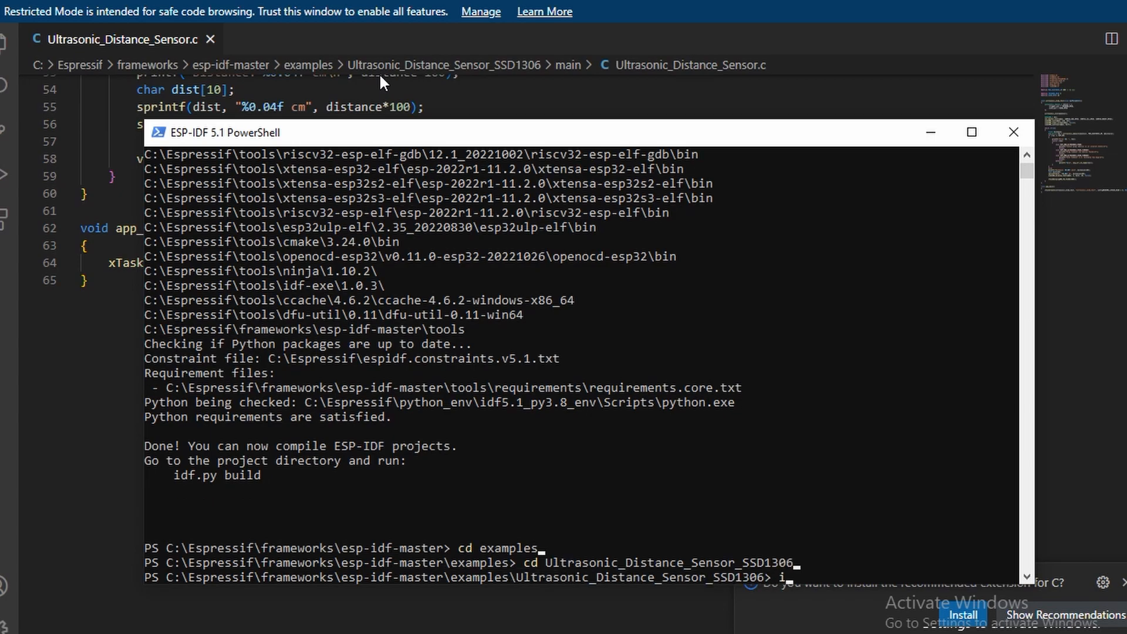
{"action": "type", "text": "df.py buil"}
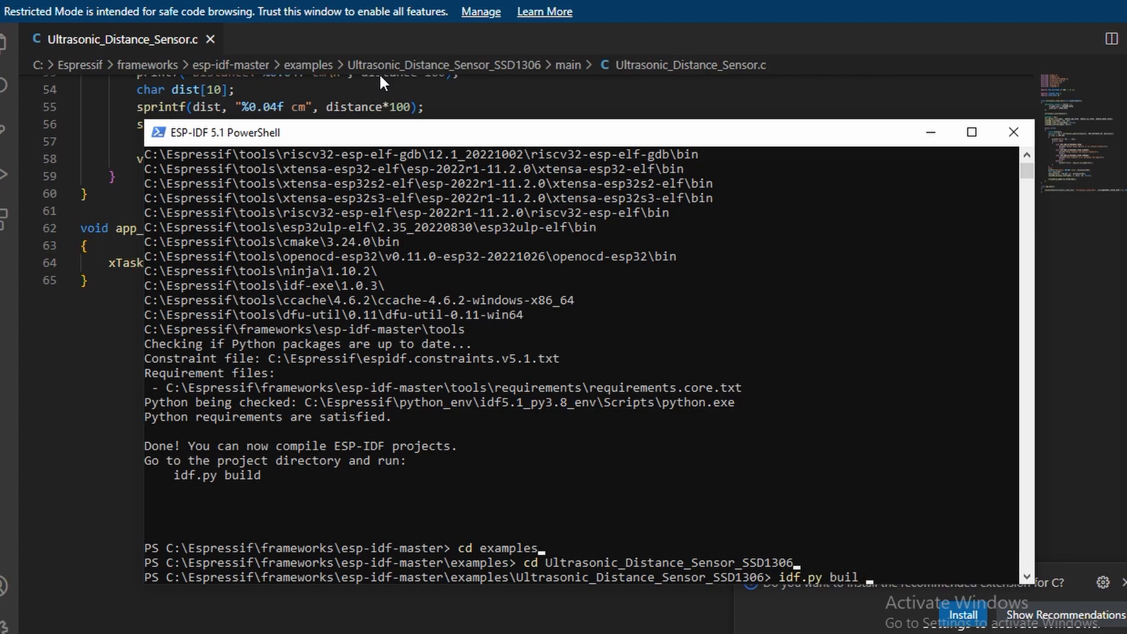
{"action": "type", "text": "flash monito"}
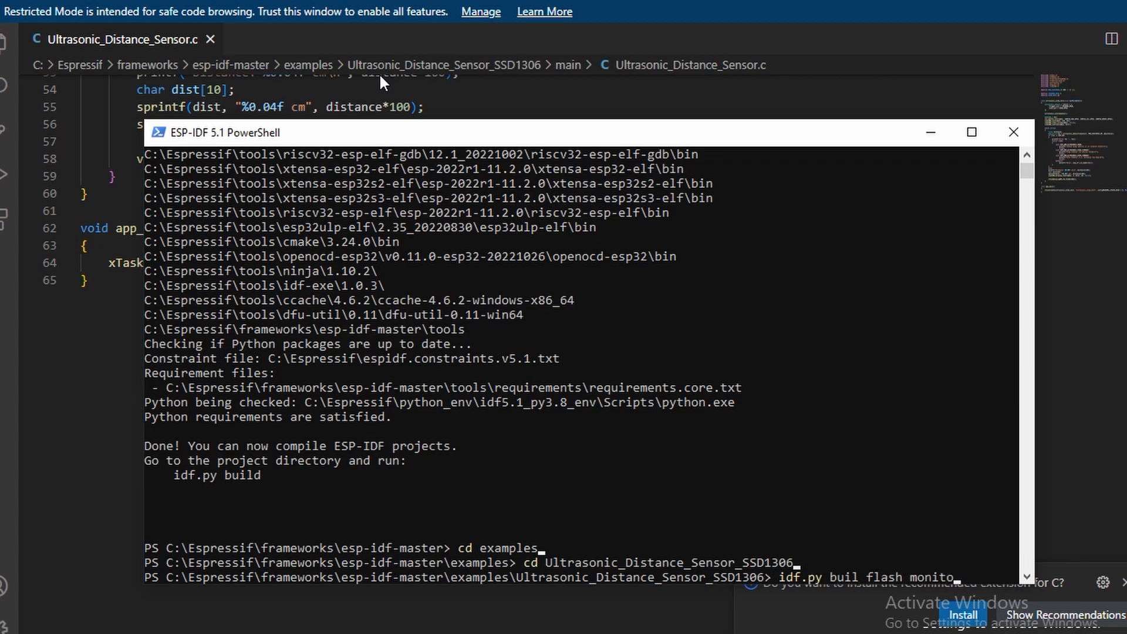